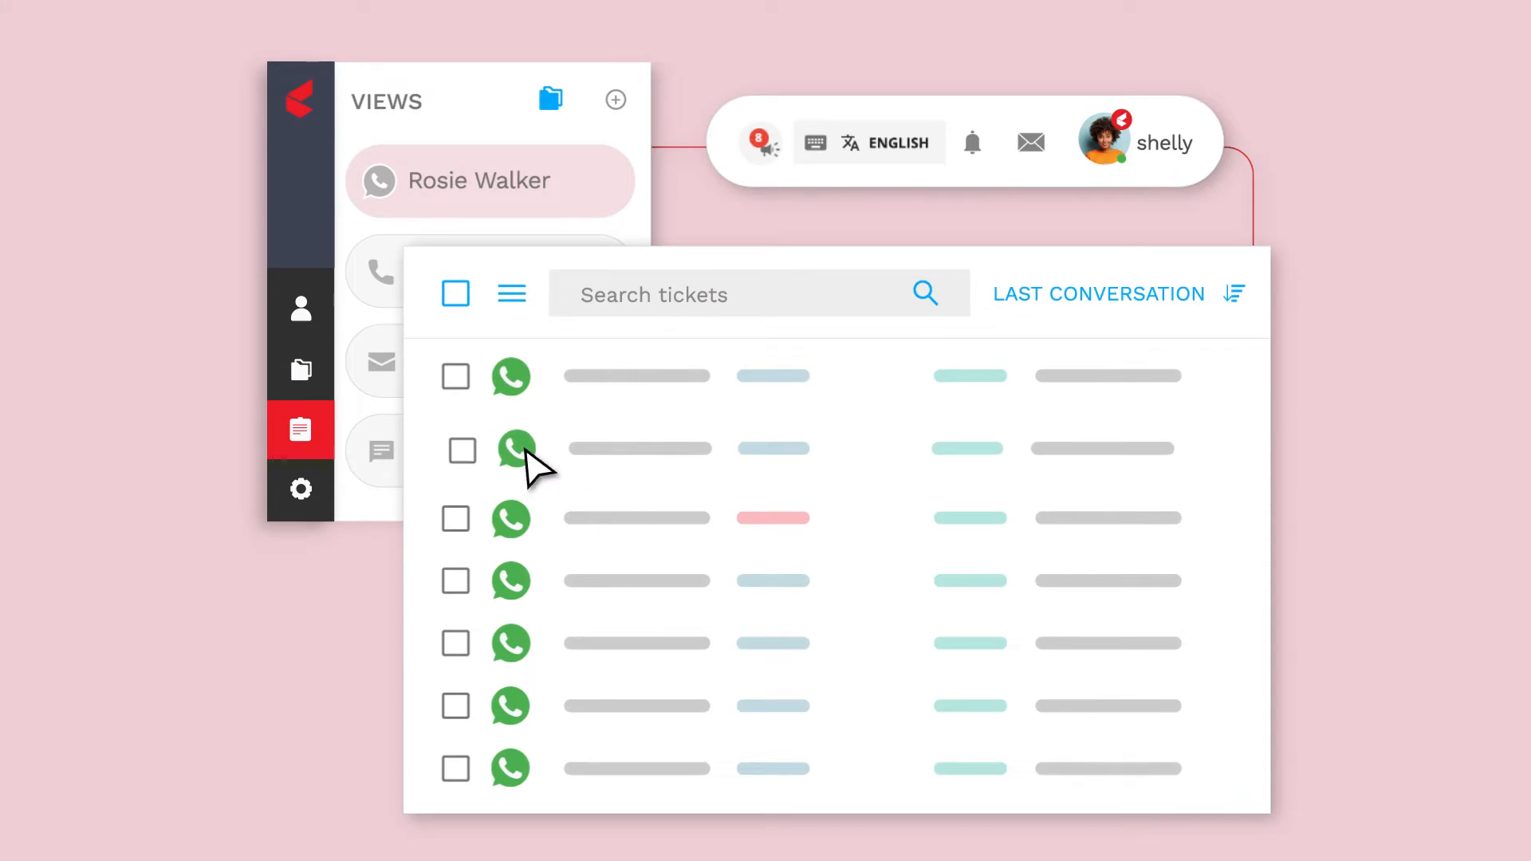
Step: View the customer's WhatsApp "Hello" ticket with its name, email, phone, ticket ID, status and due dates
left_click(512, 450)
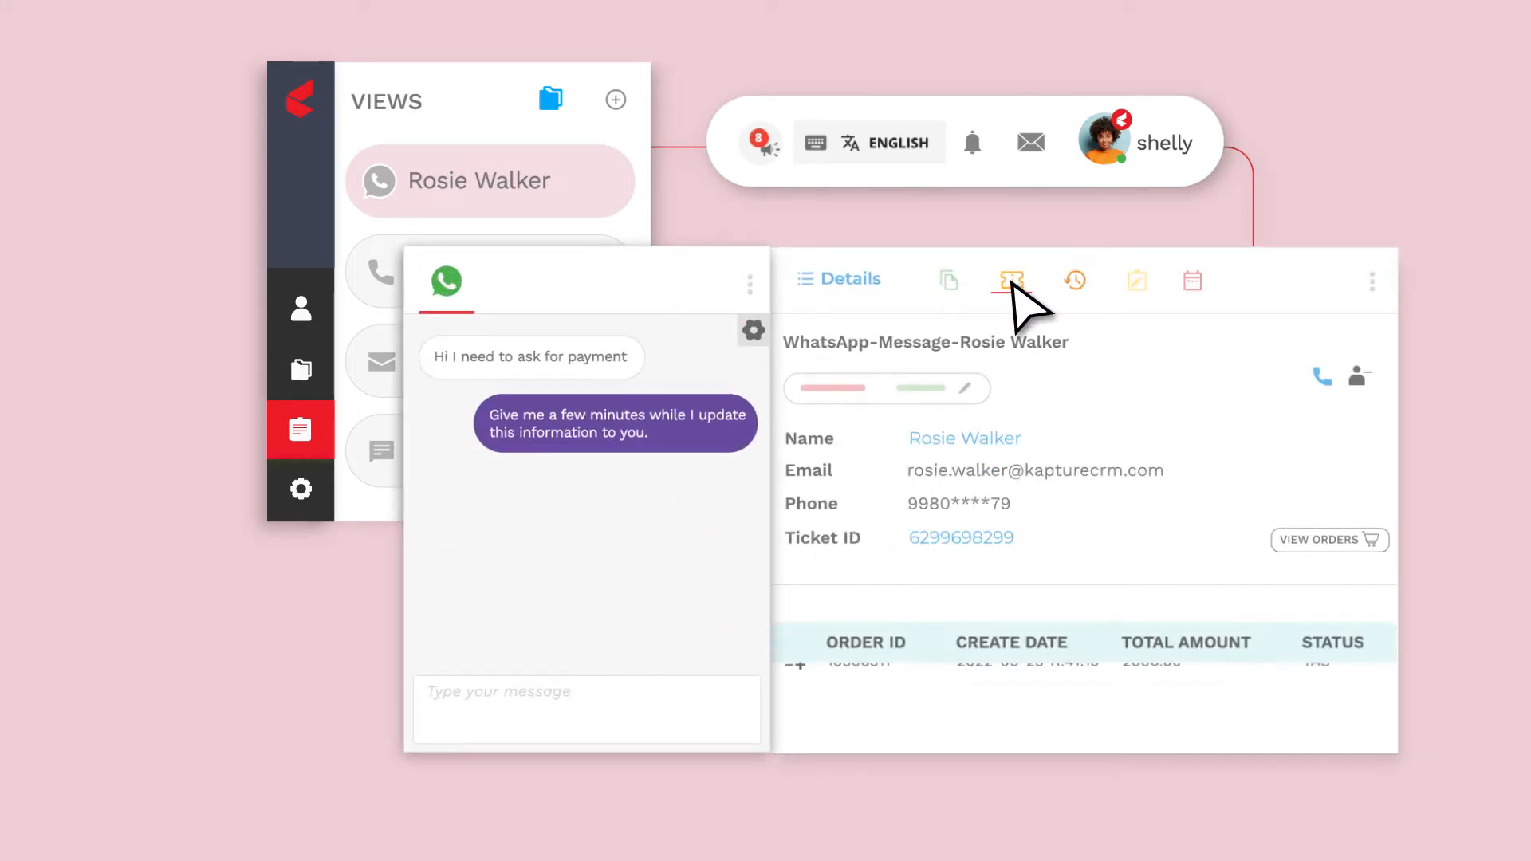
left_click(1074, 279)
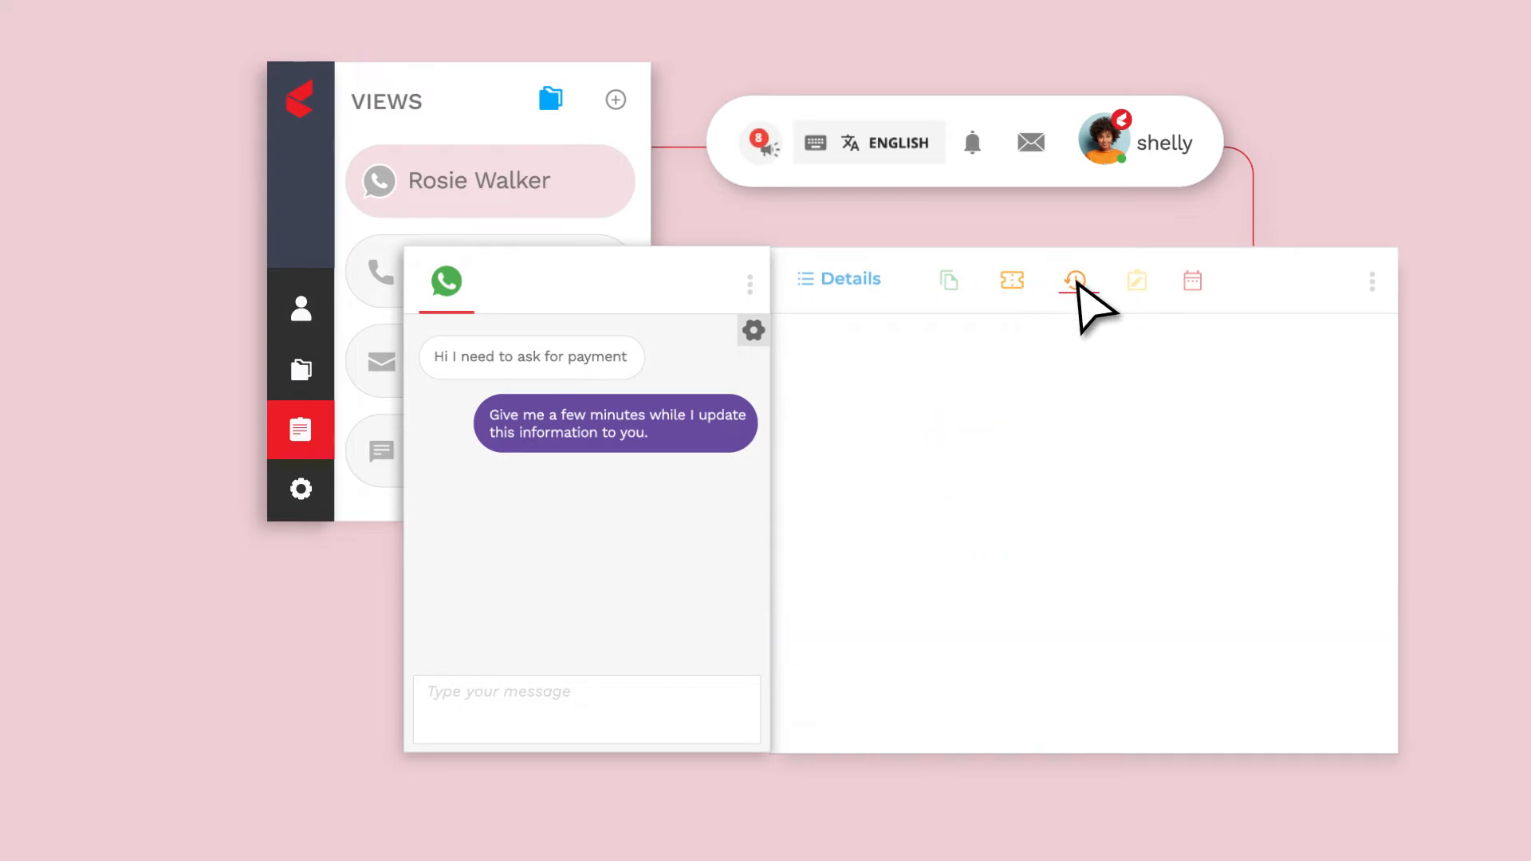
left_click(1075, 279)
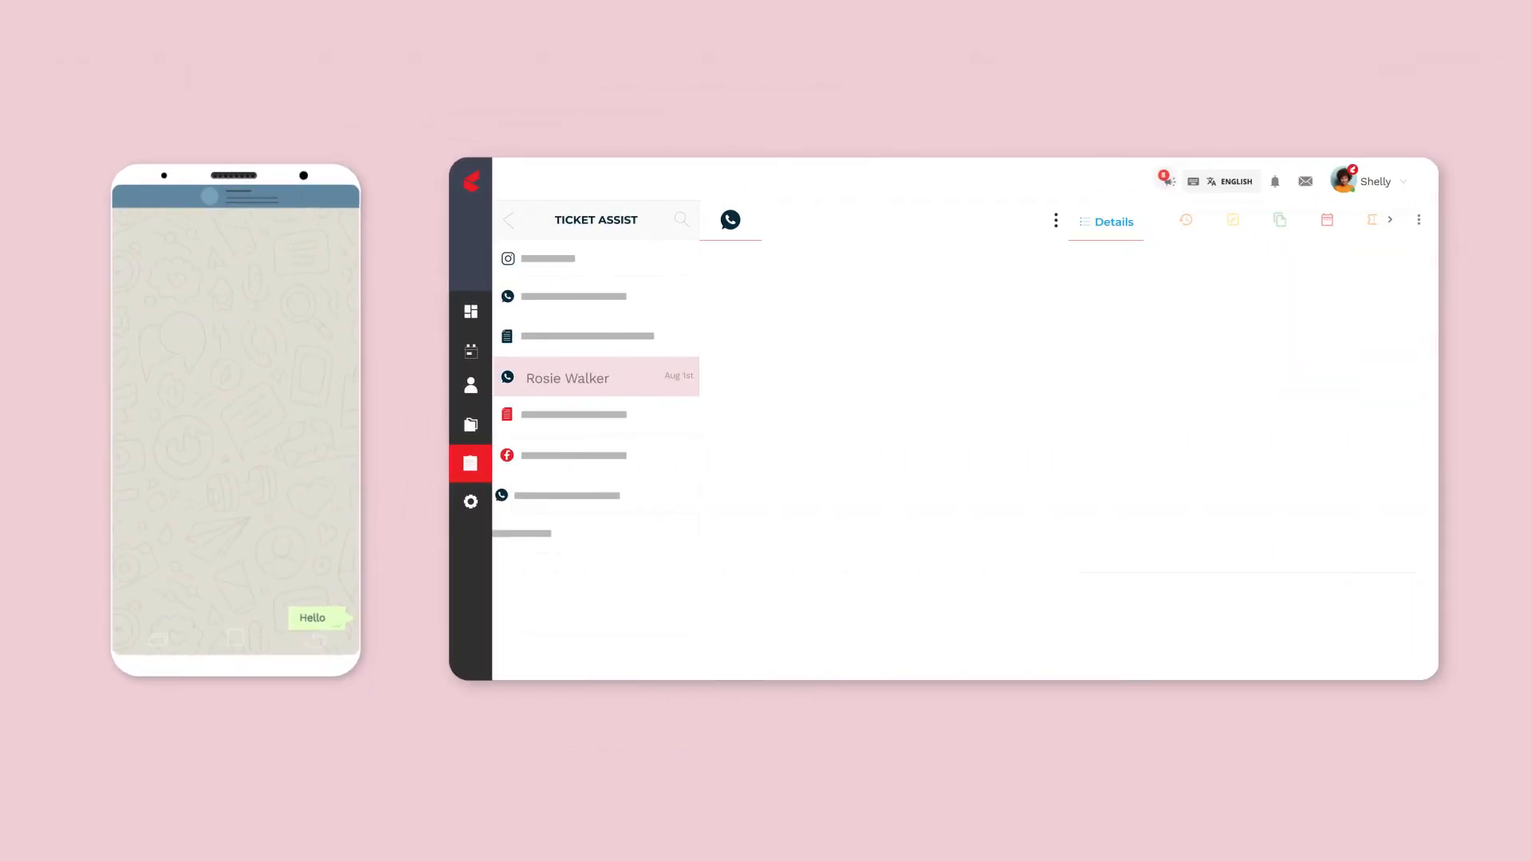
left_click(568, 378)
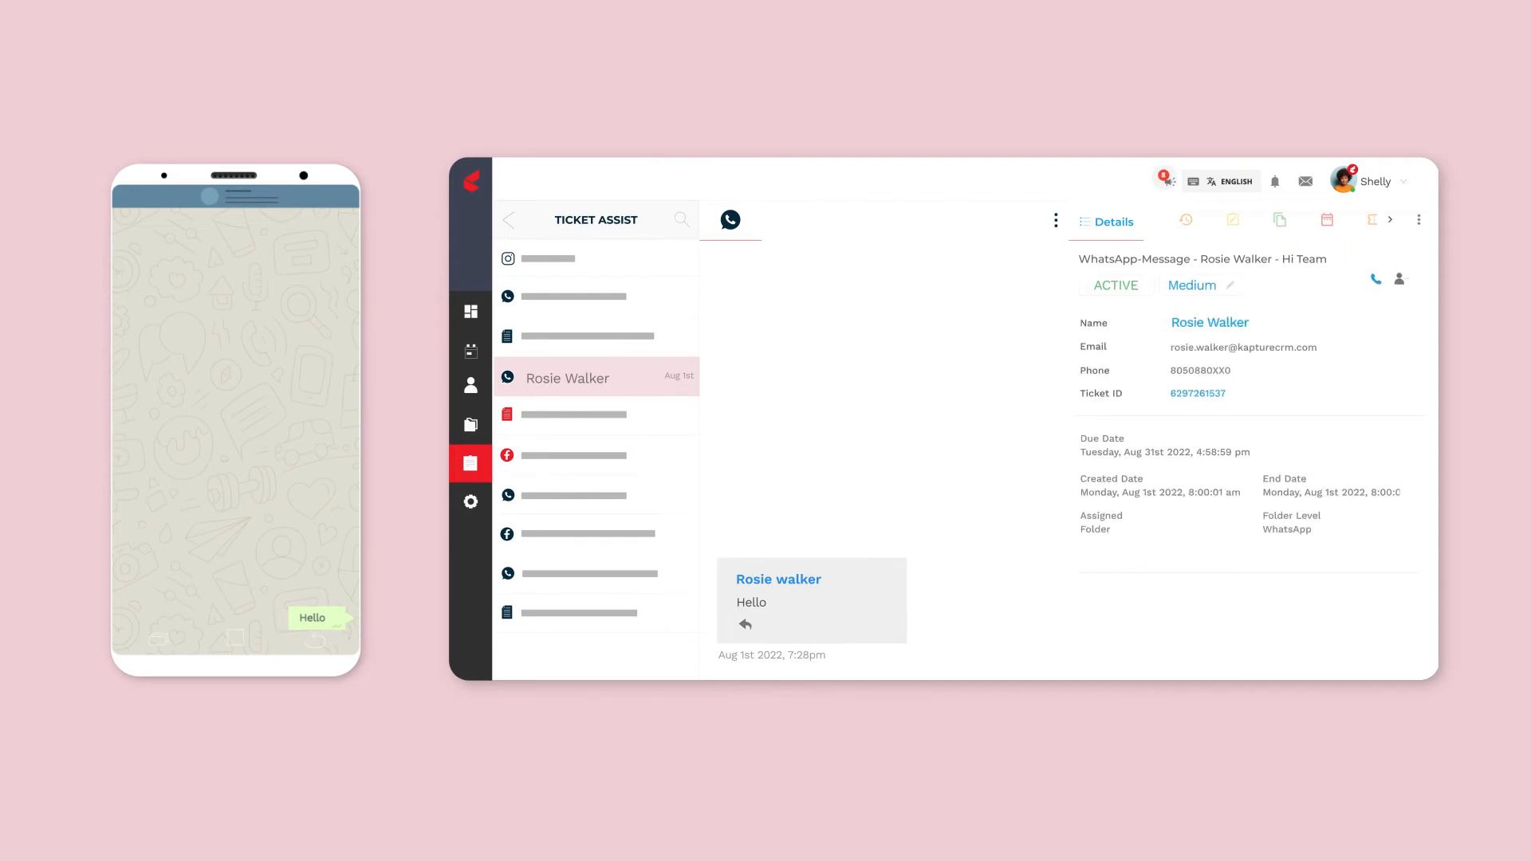